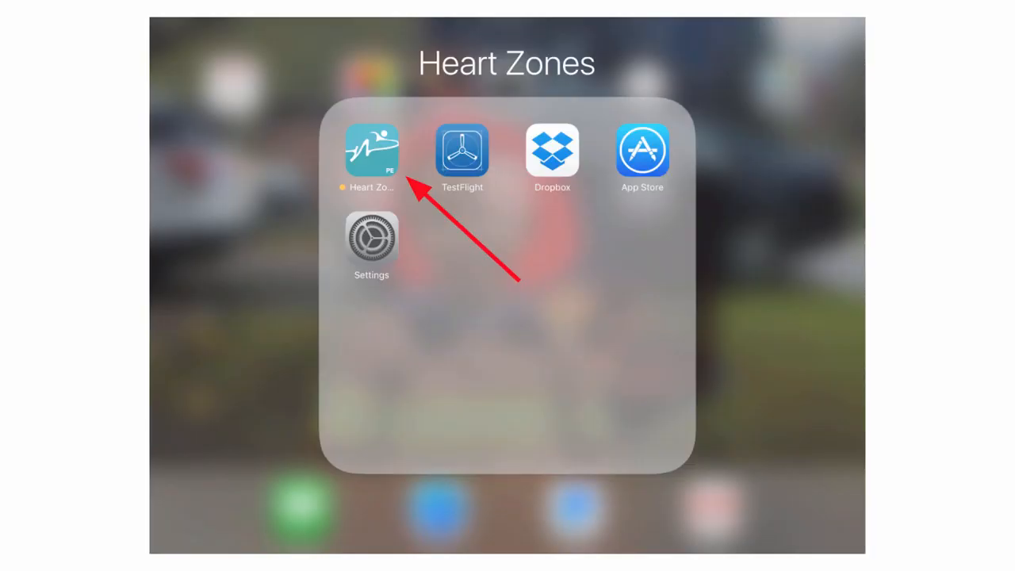
# Step: Launch the Heart Zones PE app from the Heart Zones folder
pyautogui.click(371, 150)
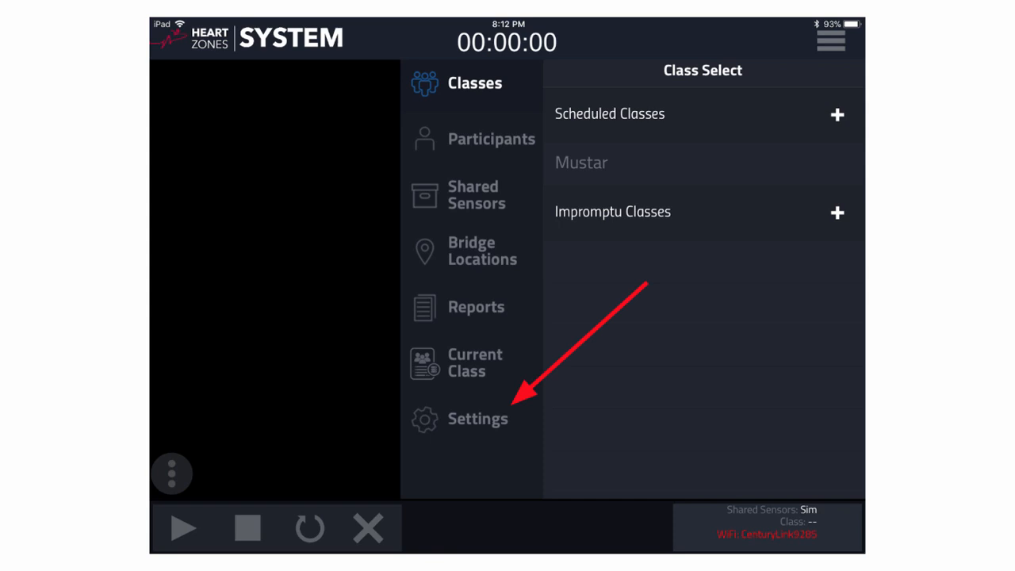
# Step: Select Settings in the left sidebar menu
pyautogui.click(478, 418)
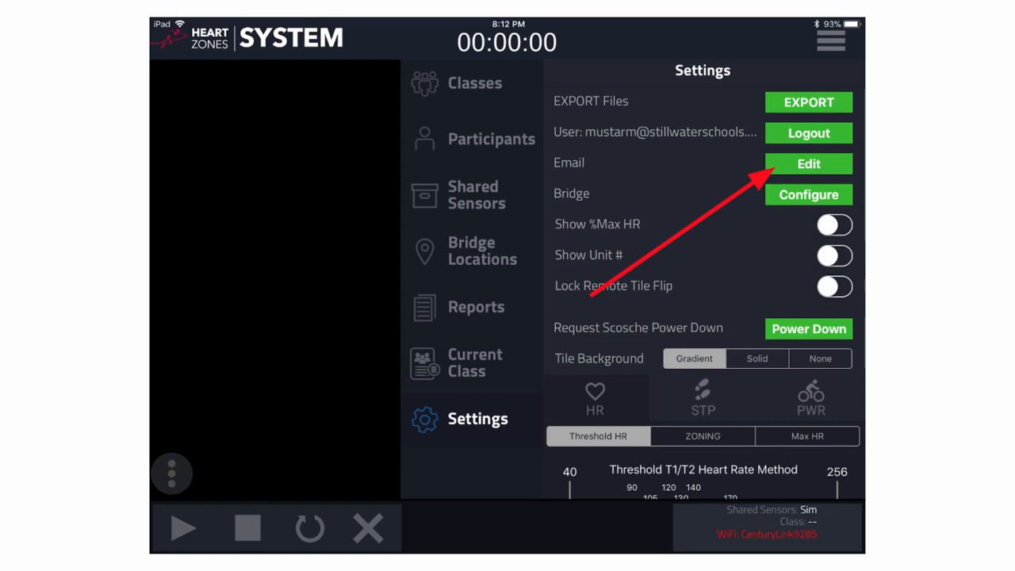
# Step: Open the Email Editor from the Email row in Settings
pyautogui.click(808, 164)
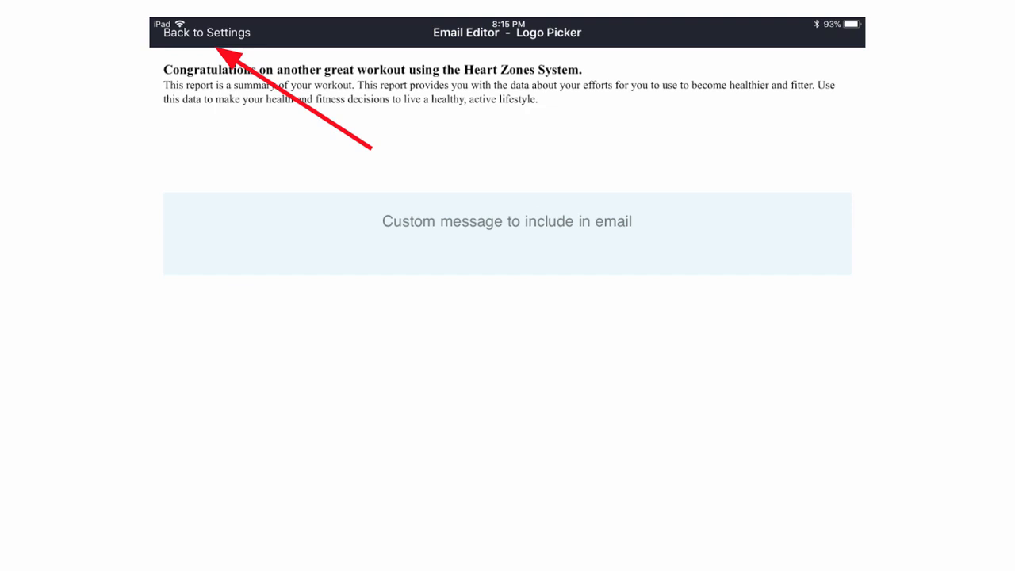
# Step: Return to Settings and configure the Bridge, showing the live class tiles
pyautogui.click(208, 33)
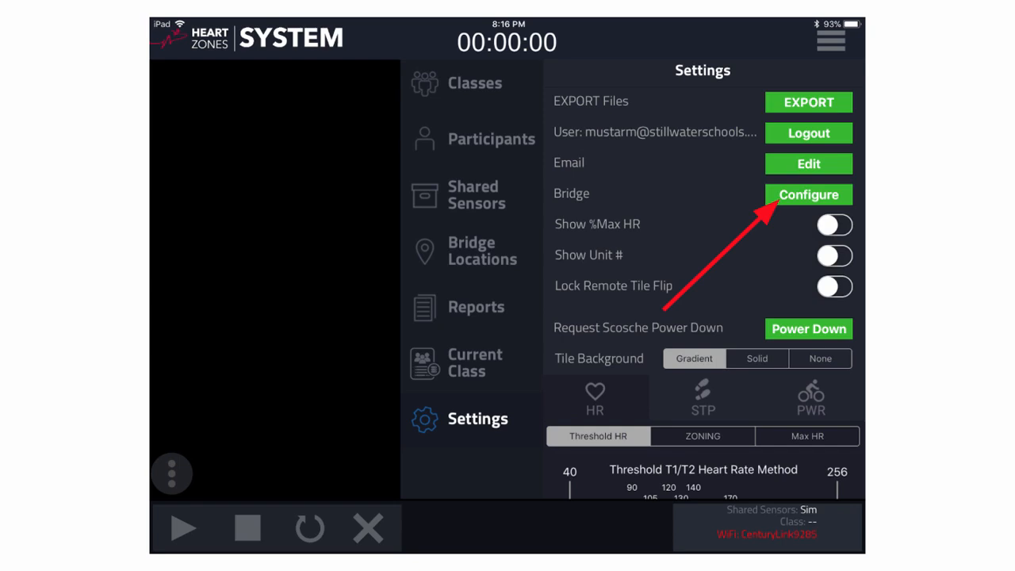
pyautogui.click(831, 225)
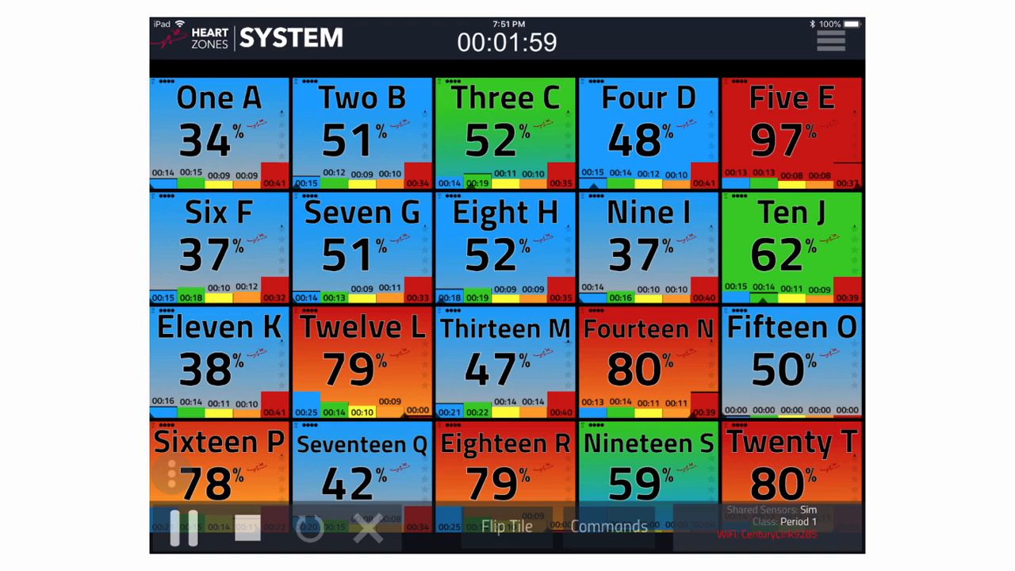
# Step: Return to Settings and scroll down to the zone chart and version 2.3.2 (3)
pyautogui.click(831, 39)
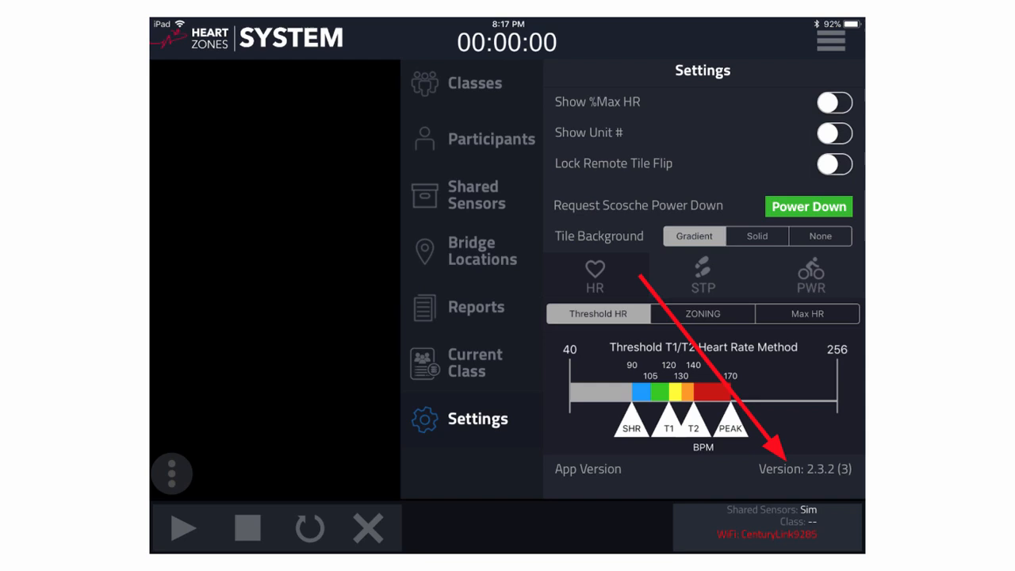
pyautogui.scroll(-3)
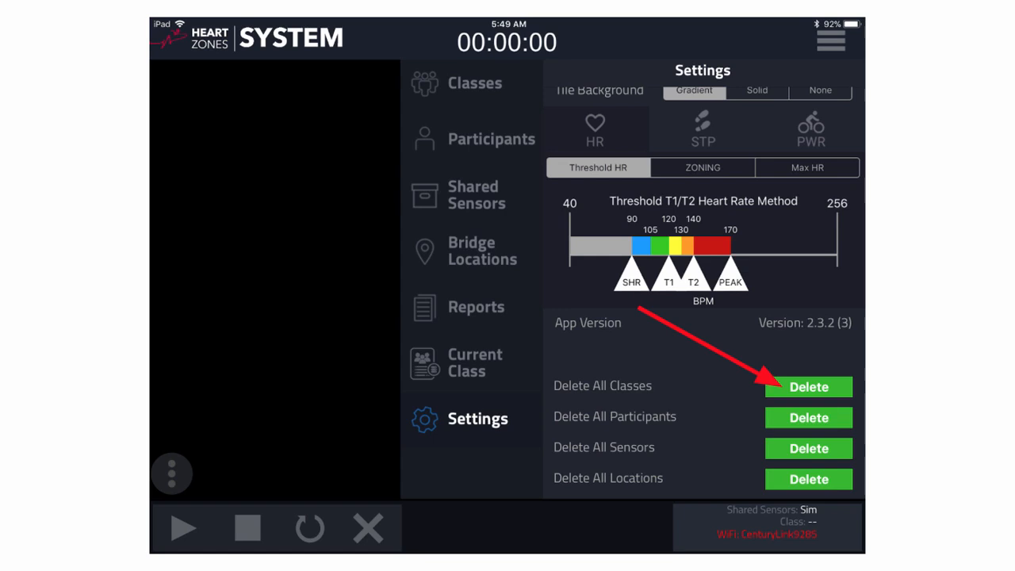
# Step: Tap Delete next to Delete All Classes to get the confirmation warning
pyautogui.click(808, 387)
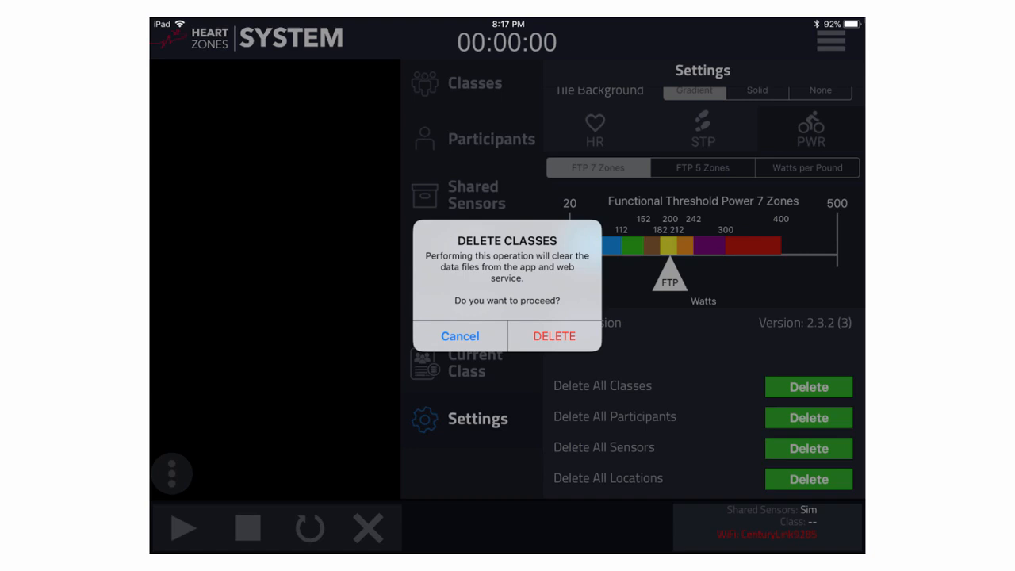